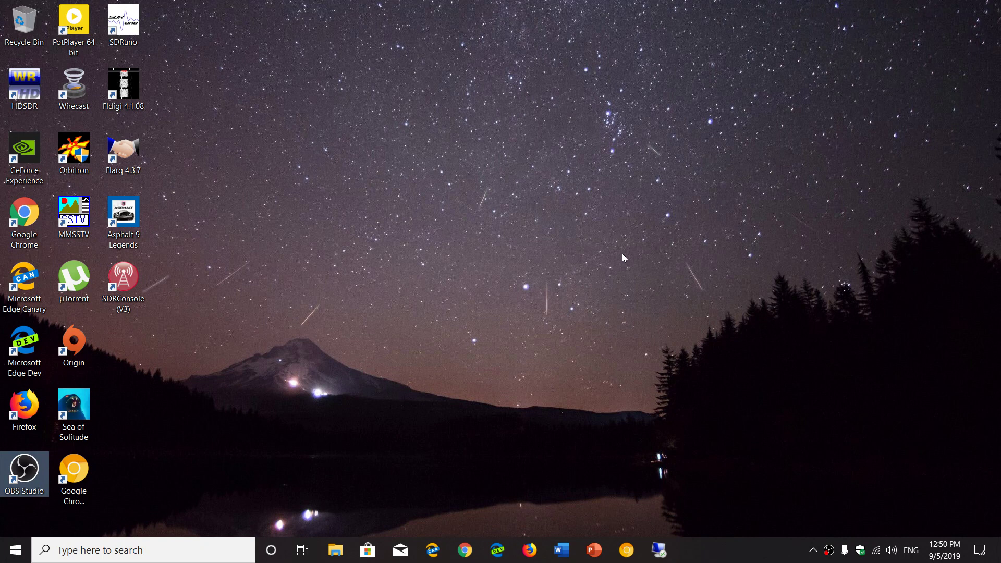
mouse_move(798, 428)
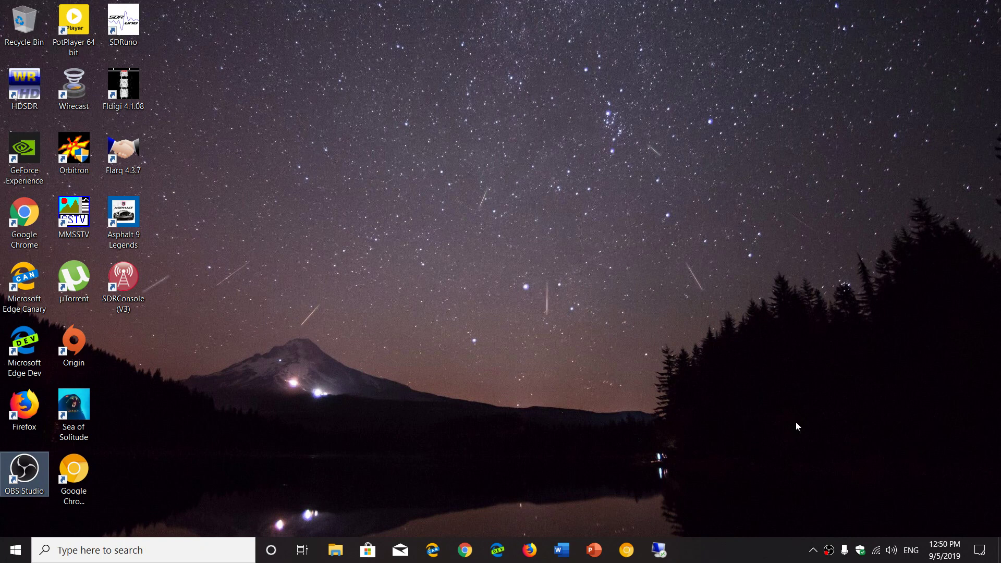
Reach the Windows Settings home page via Action Center's All settings.
left_click(986, 549)
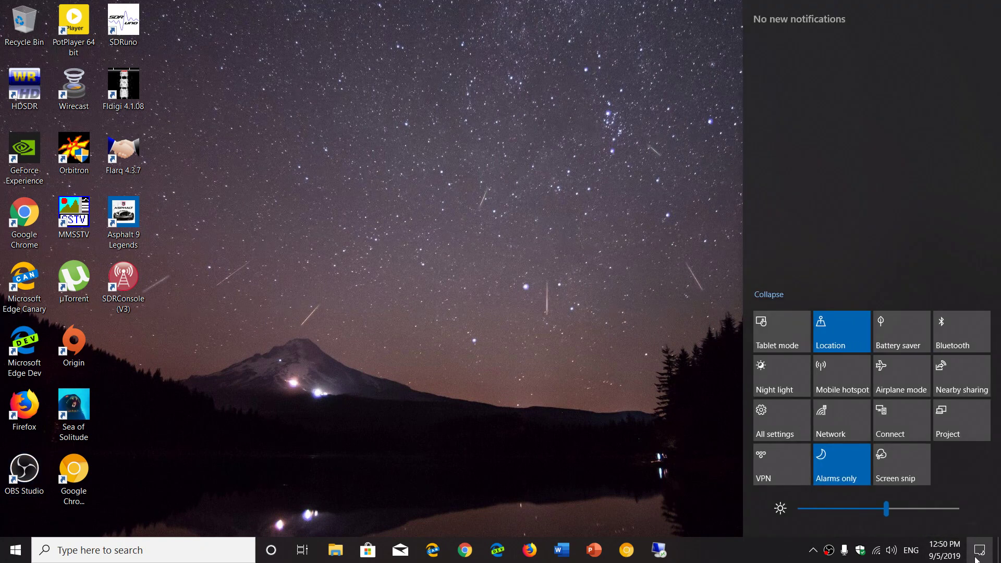
mouse_move(600, 330)
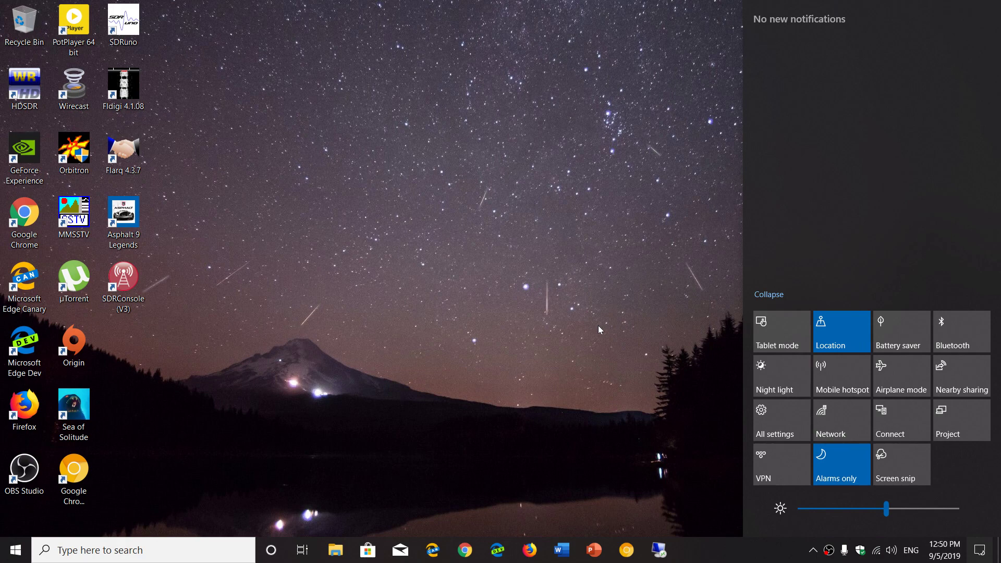
left_click(774, 418)
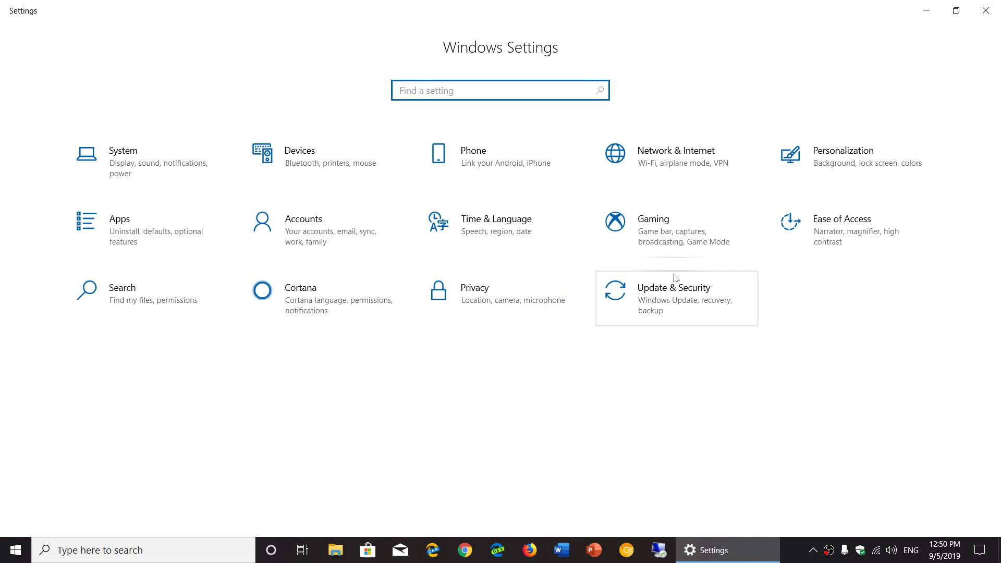
mouse_move(675, 308)
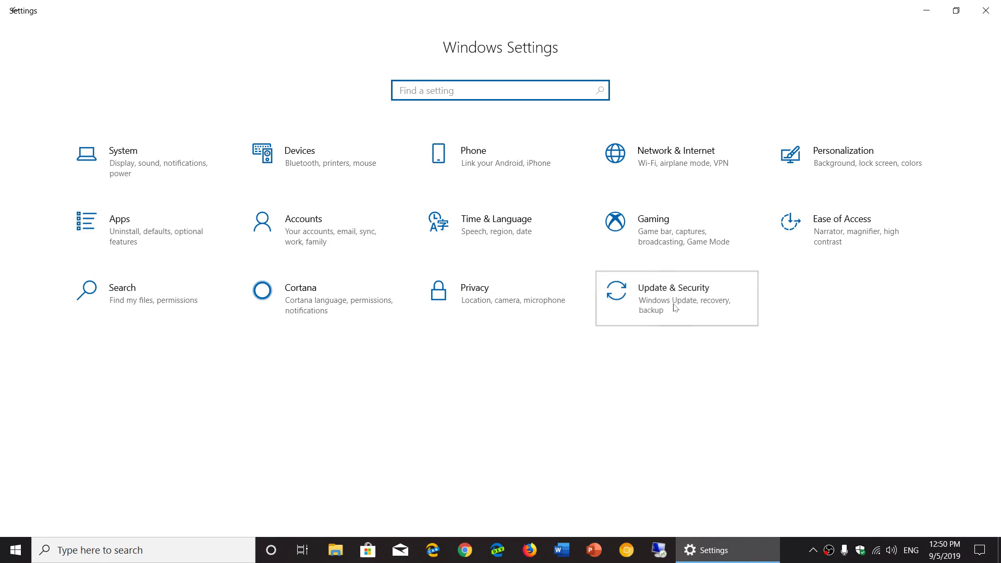
Enter Update & Security to show the Windows Update page reporting up to date.
left_click(675, 287)
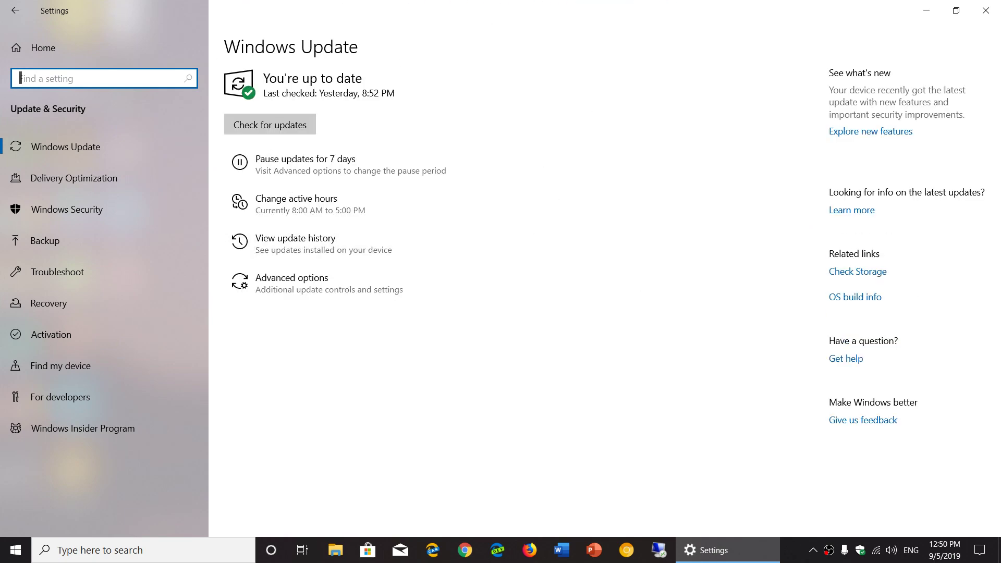
mouse_move(591, 400)
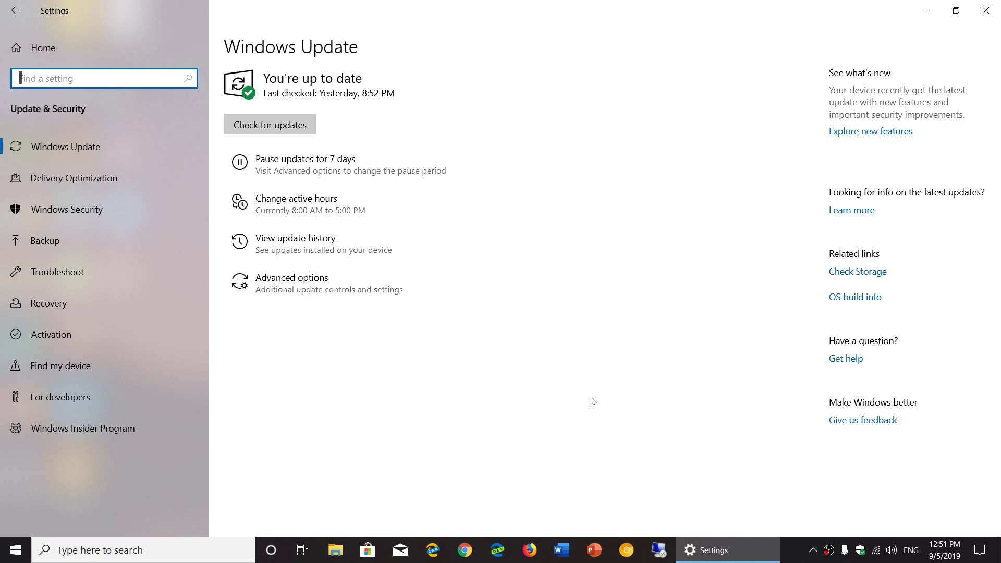
mouse_move(981, 551)
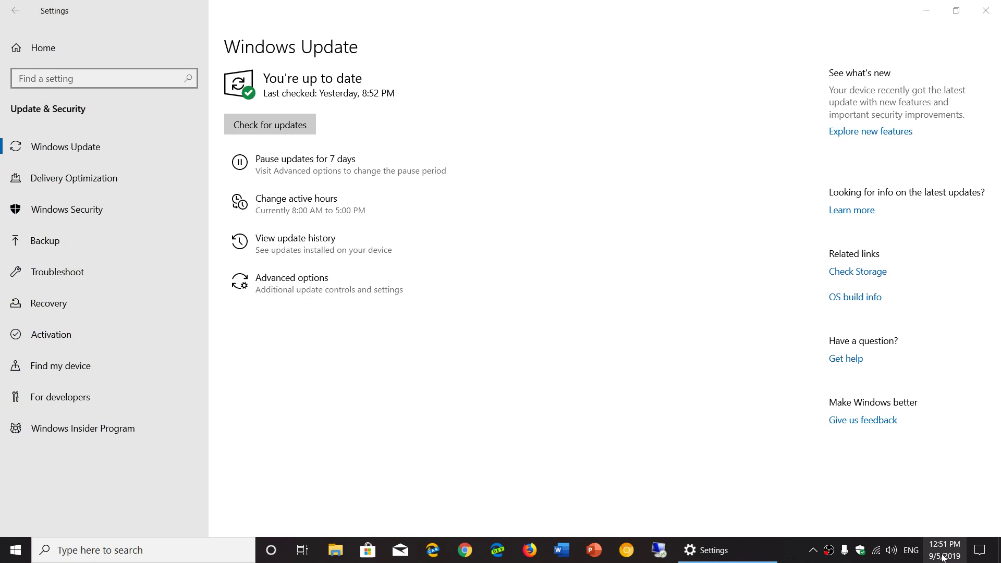
left_click(945, 550)
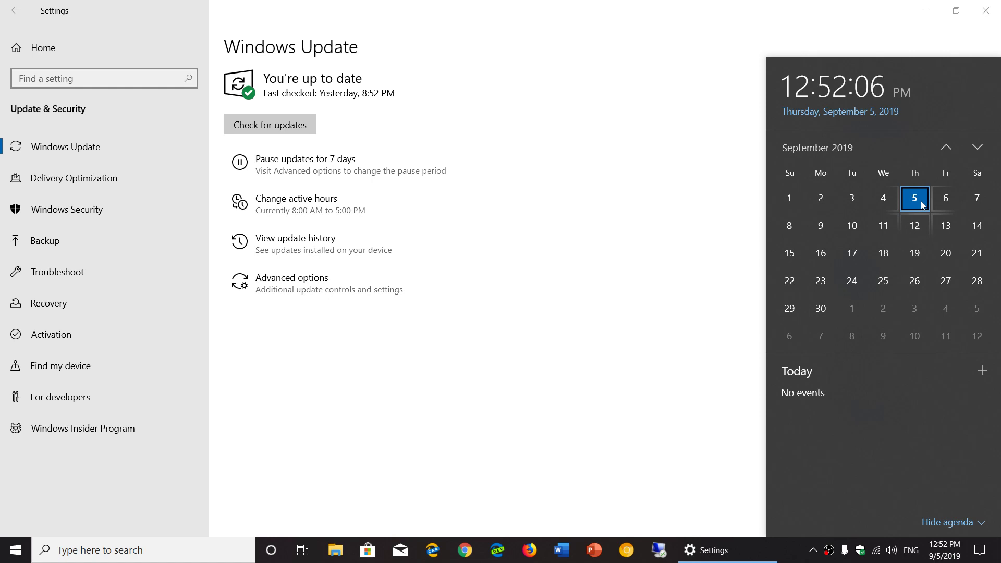
mouse_move(852, 225)
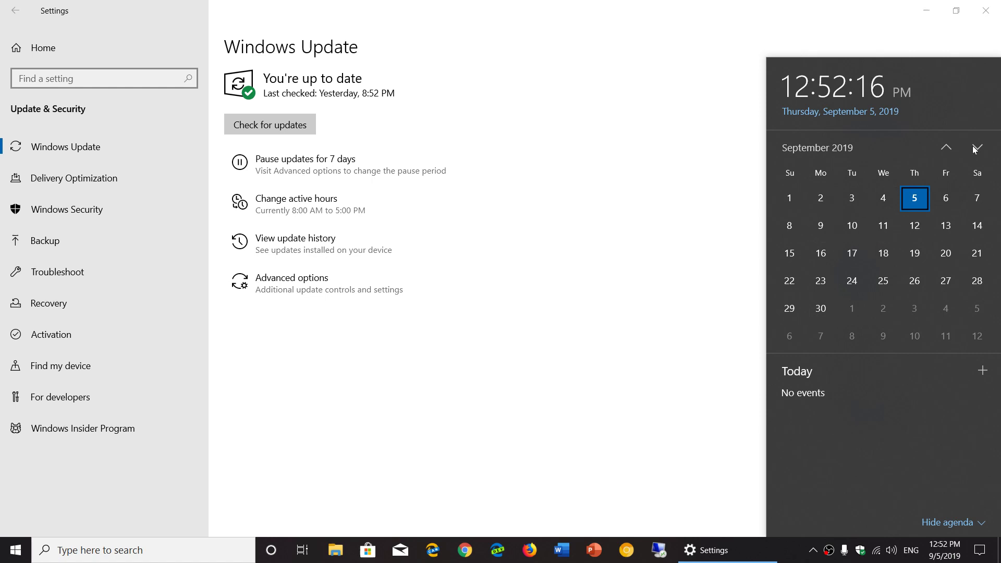
left_click(976, 147)
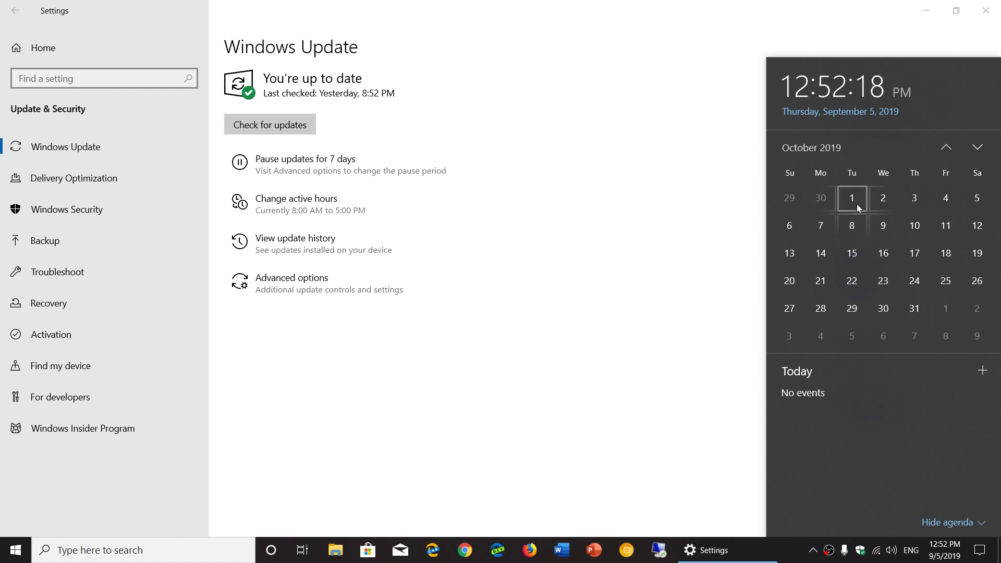
mouse_move(853, 226)
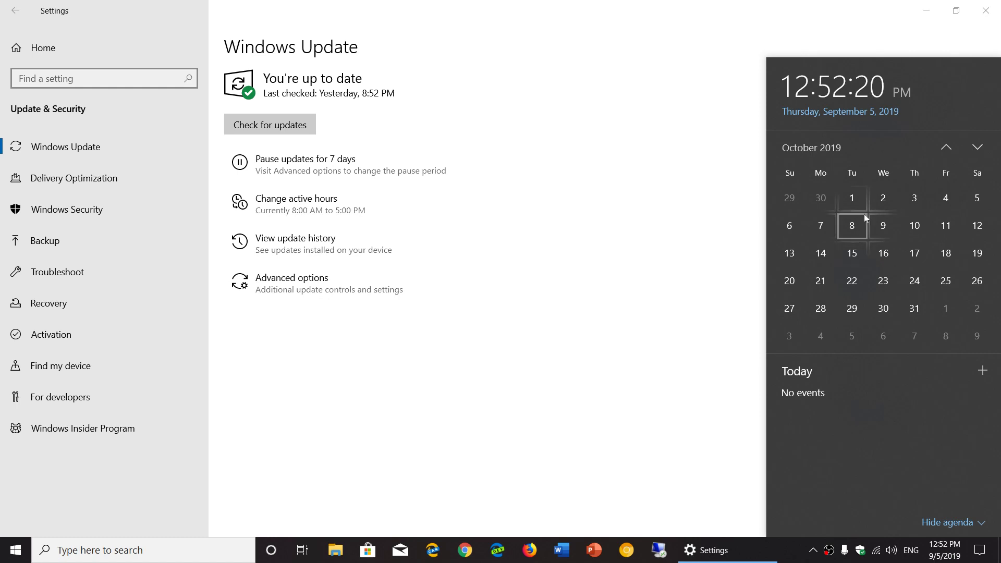
left_click(977, 147)
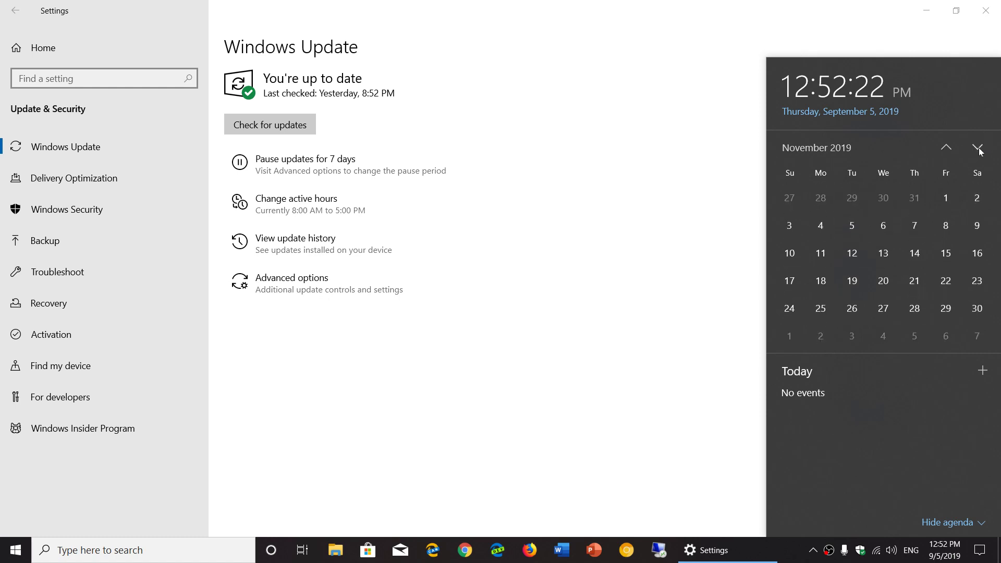
mouse_move(852, 253)
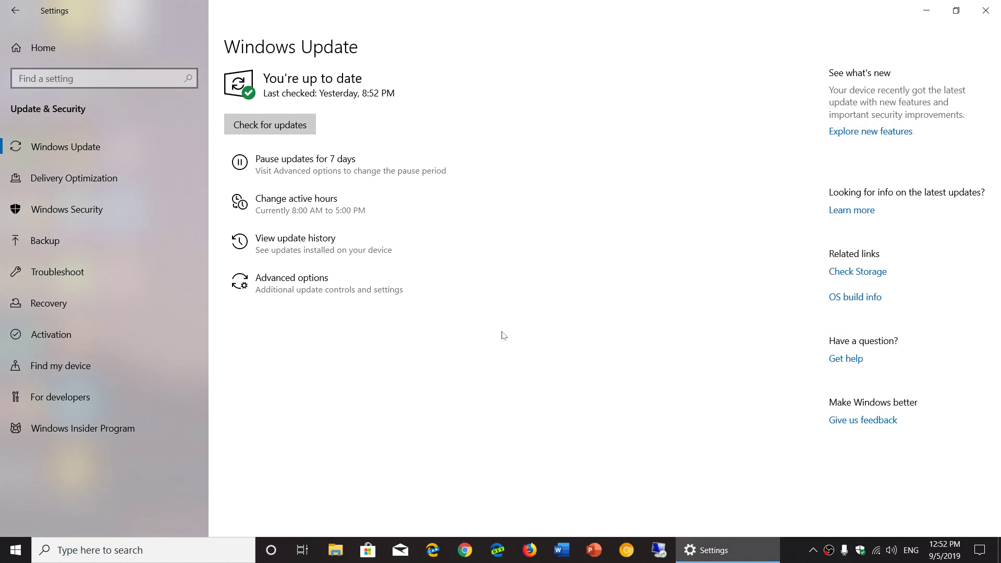
mouse_move(295, 204)
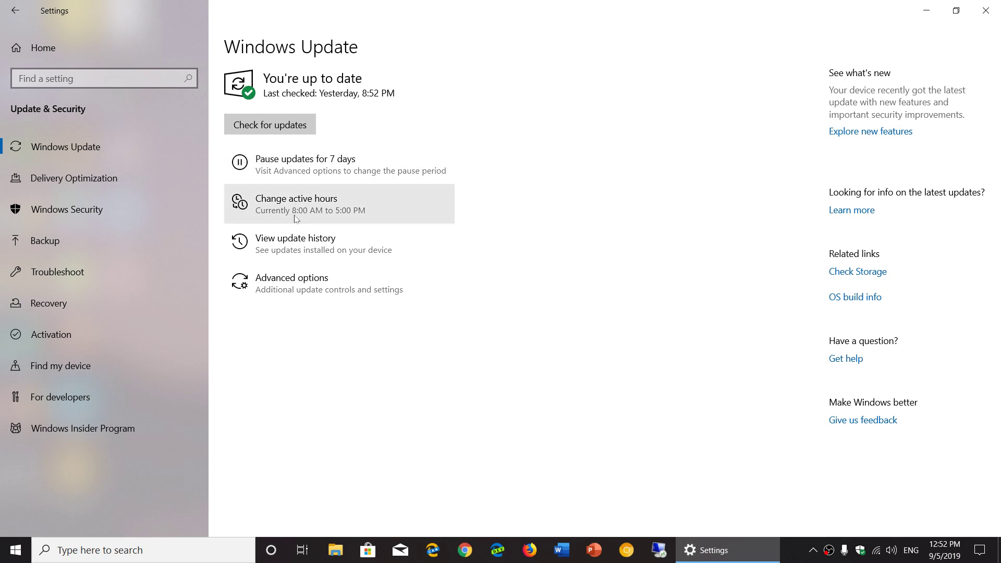
mouse_move(313, 246)
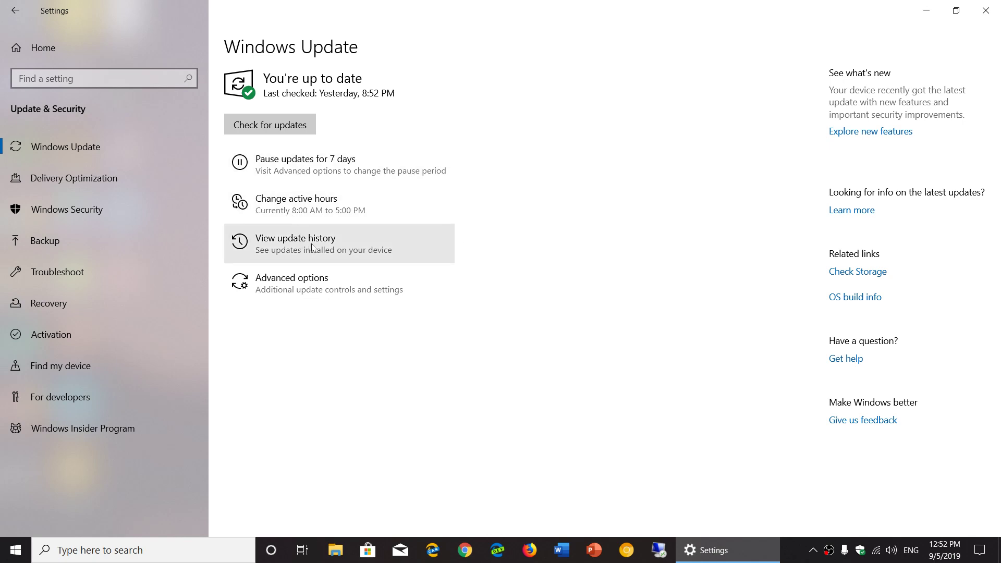
mouse_move(306, 284)
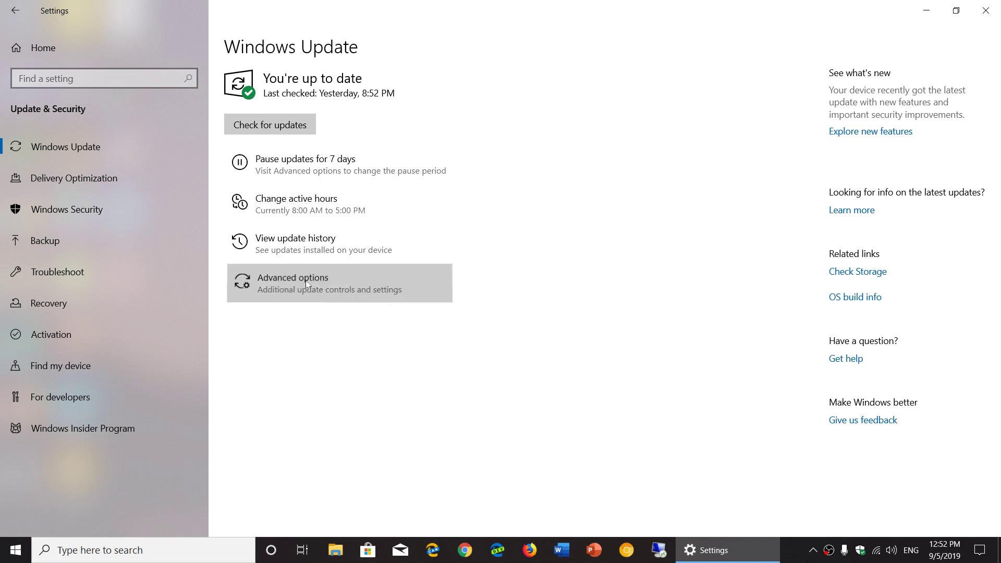
Show the Advanced options page scrolled to the Pause updates controls.
left_click(292, 282)
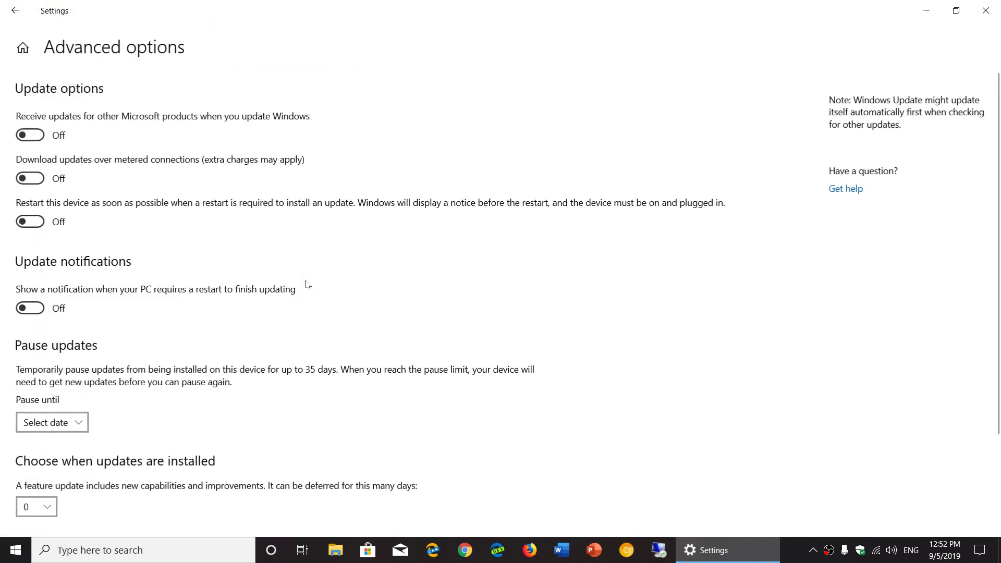
scroll("down", 3)
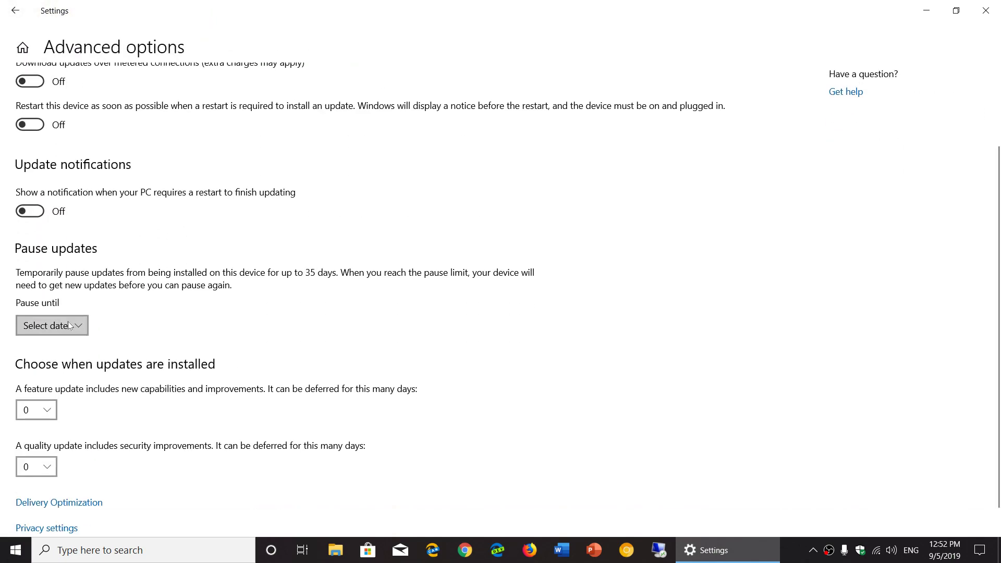
mouse_move(817, 229)
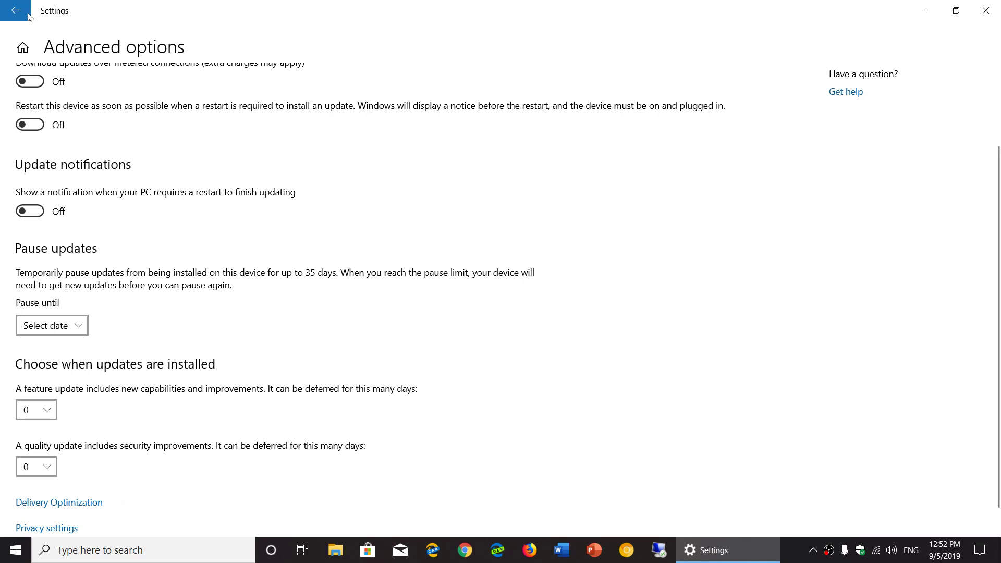
Go back from Advanced options to the Windows Update page.
left_click(16, 10)
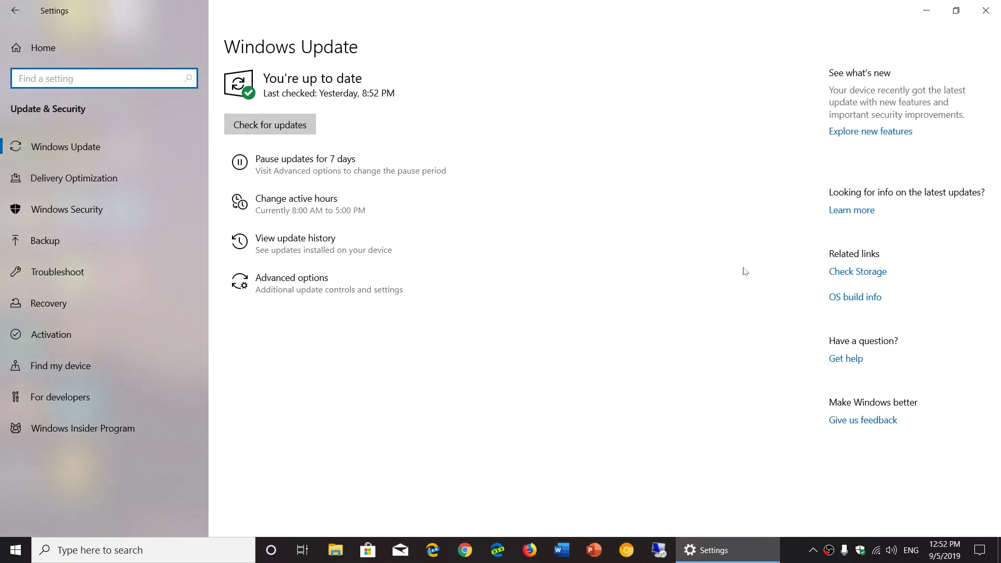
mouse_move(627, 424)
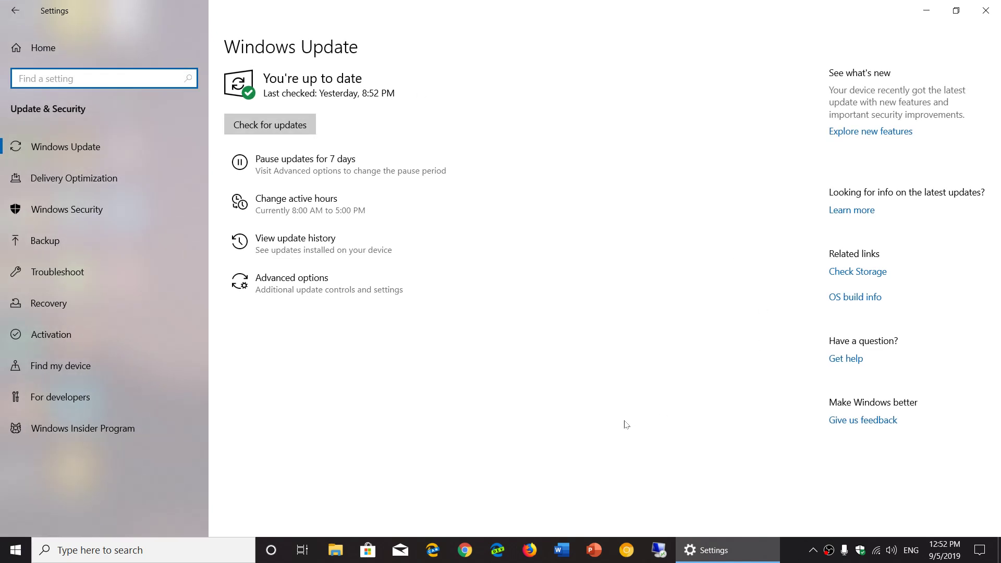